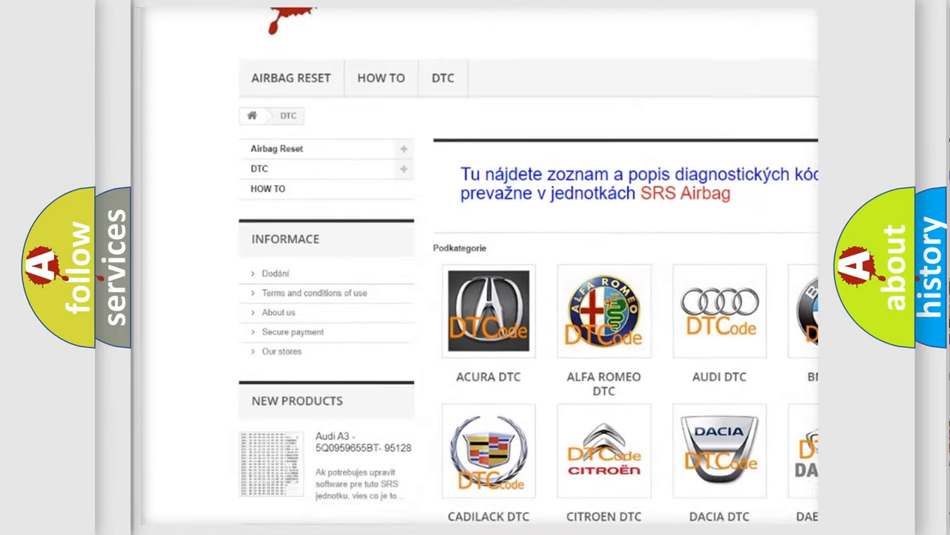
scroll("down", 3)
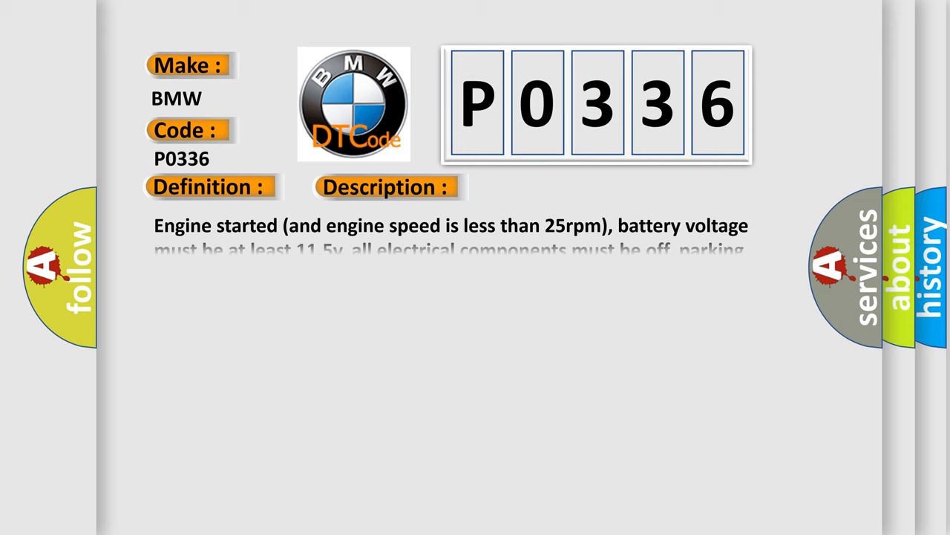
left_click(546, 186)
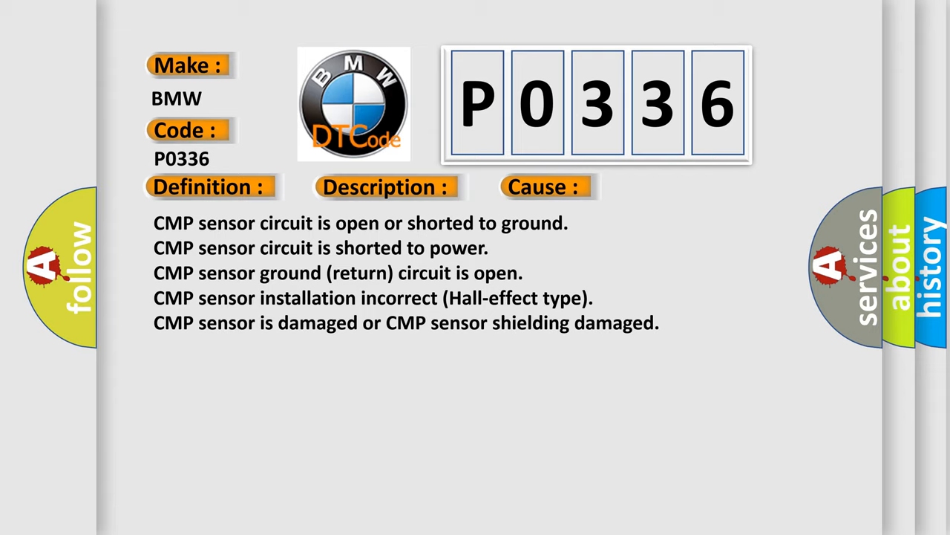